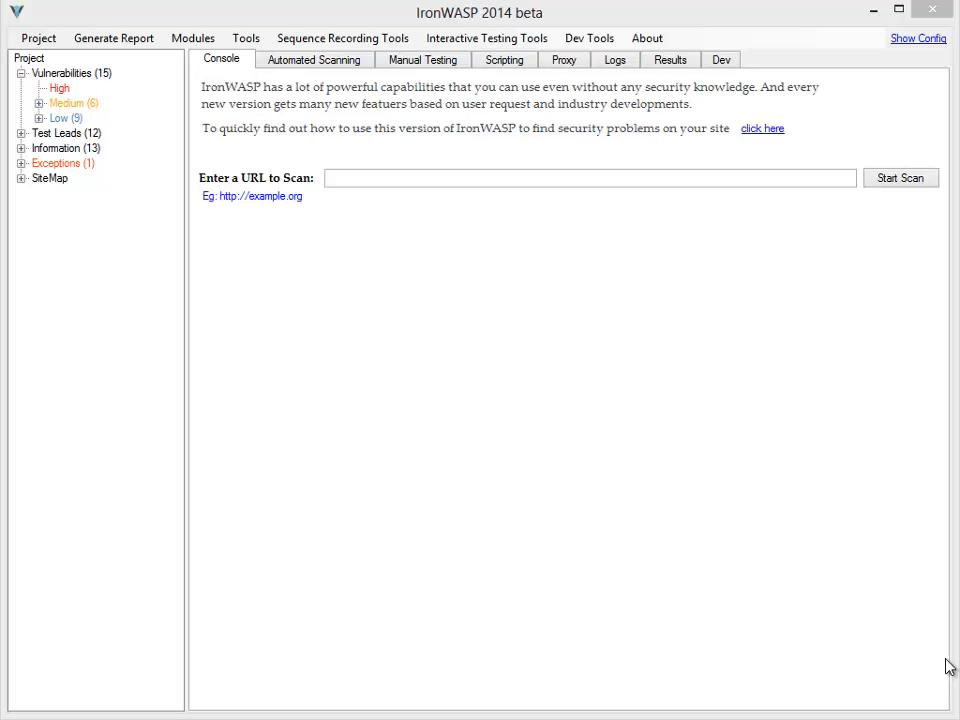
pyautogui.moveTo(240, 337)
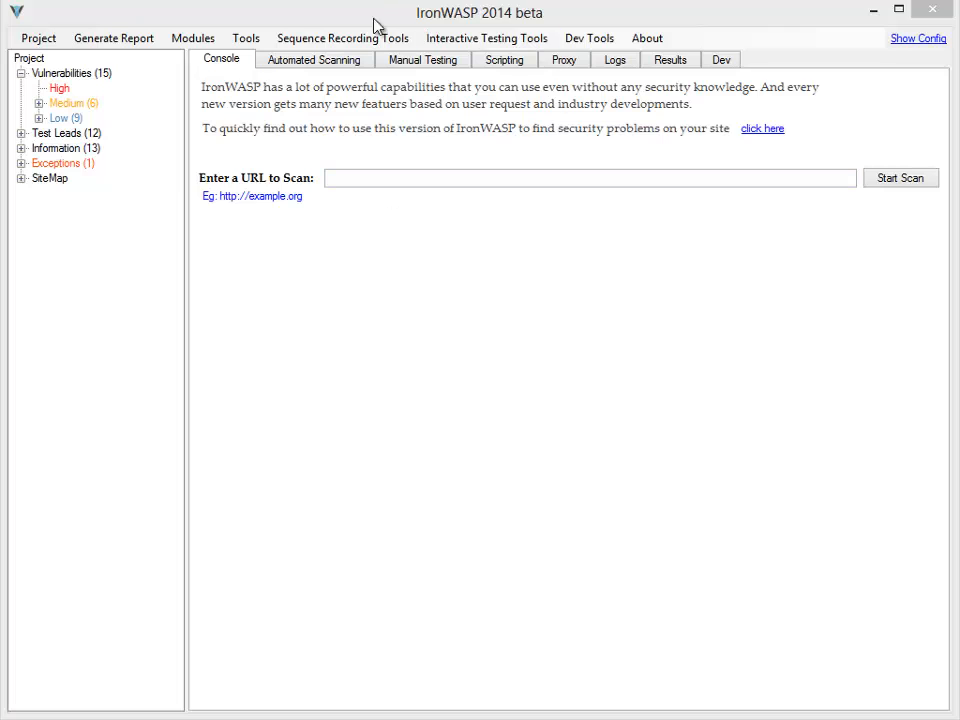
# - View the proxy Logs section, dismiss its help popup, and return to Console
pyautogui.click(614, 59)
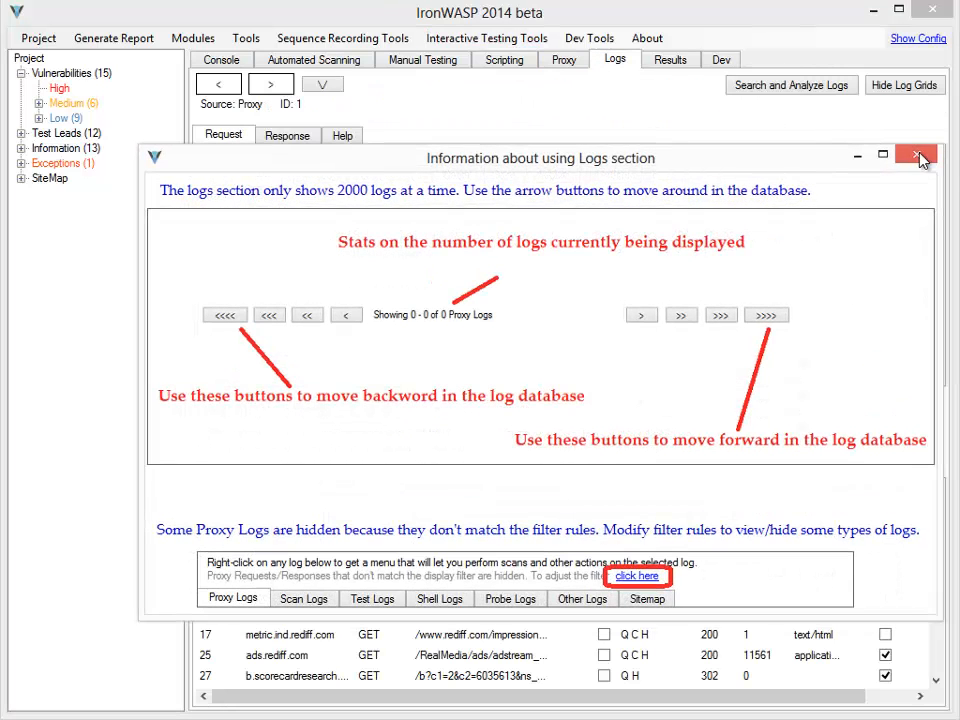
pyautogui.click(915, 157)
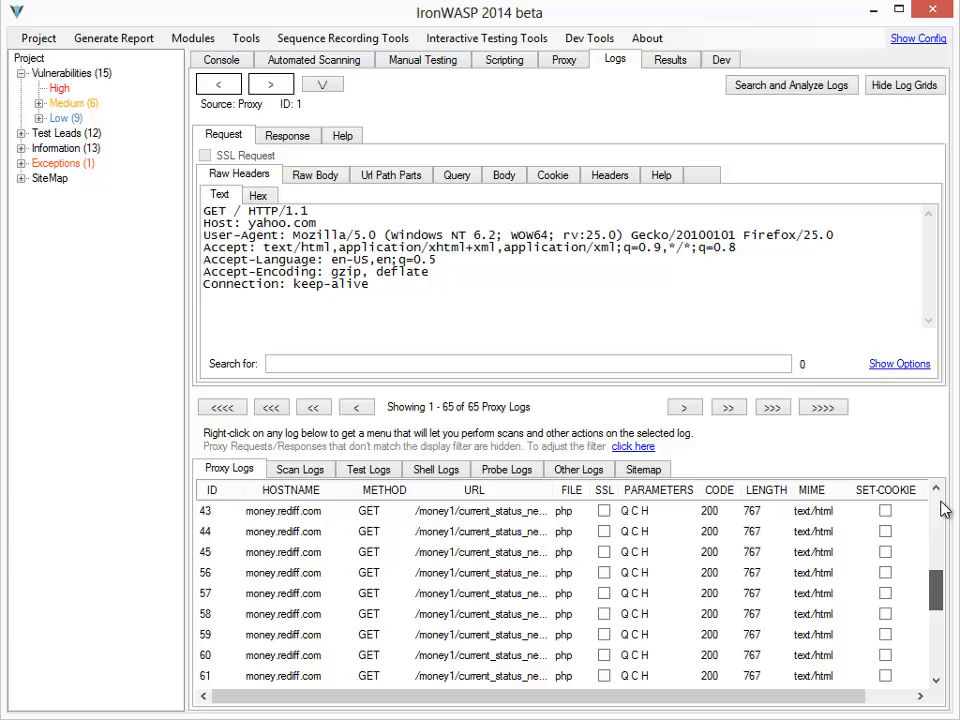
pyautogui.click(246, 38)
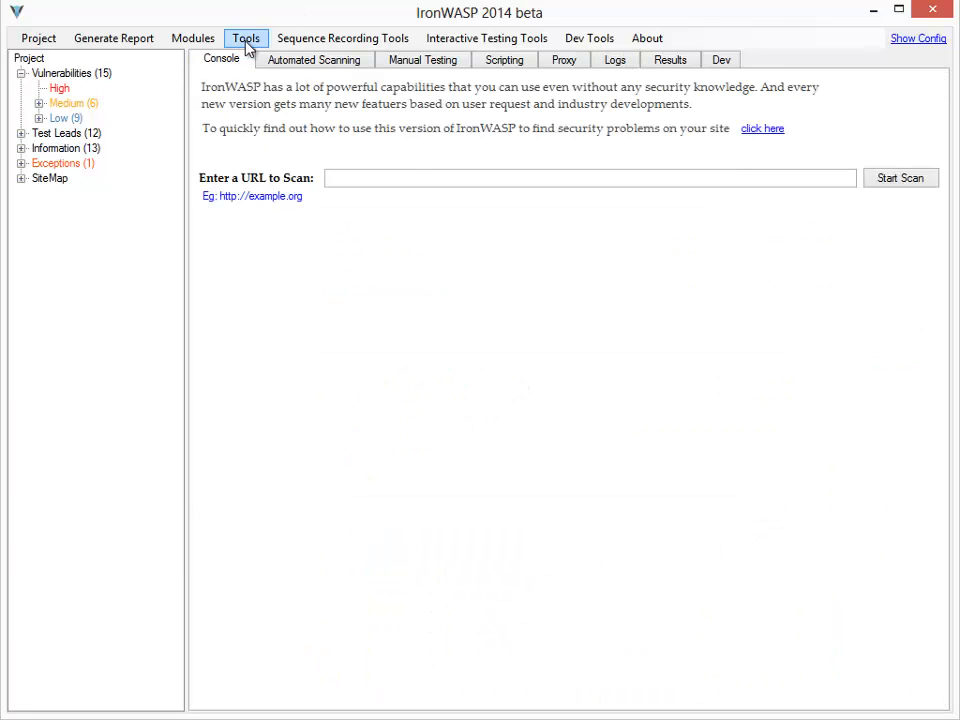
# - Launch the DOM XSS Analyzer from Tools and start analysing the proxy log responses
pyautogui.click(246, 38)
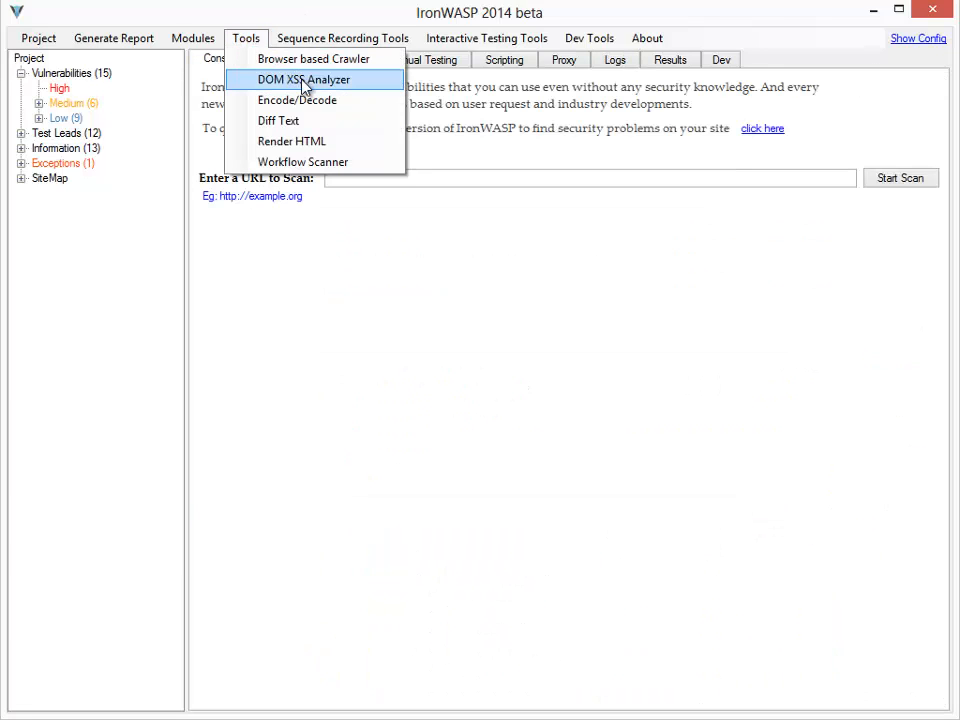
pyautogui.click(303, 79)
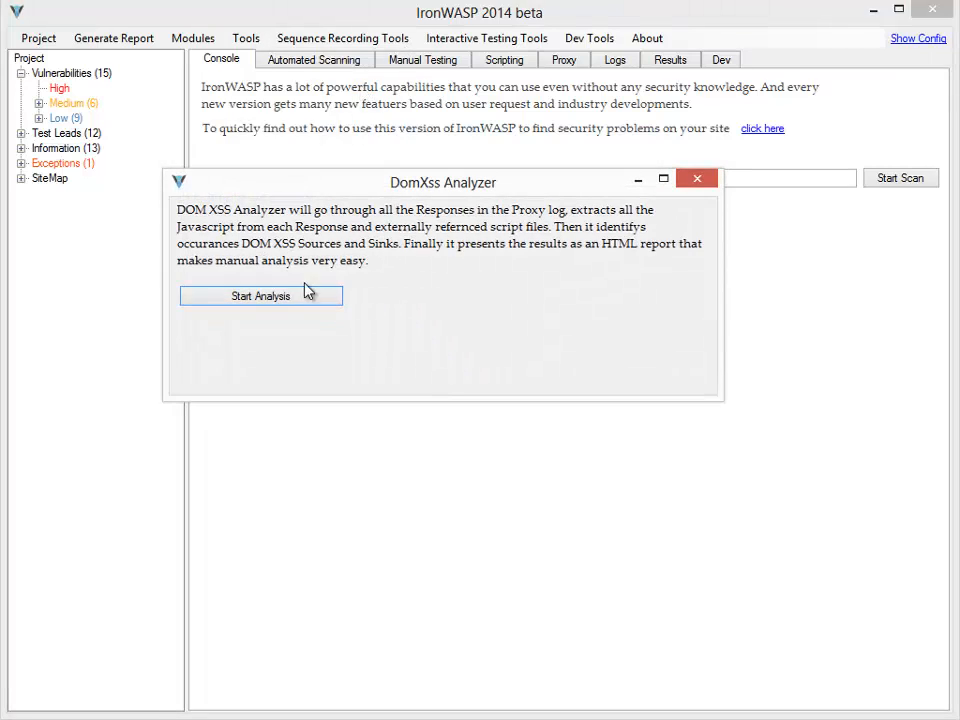
pyautogui.click(260, 296)
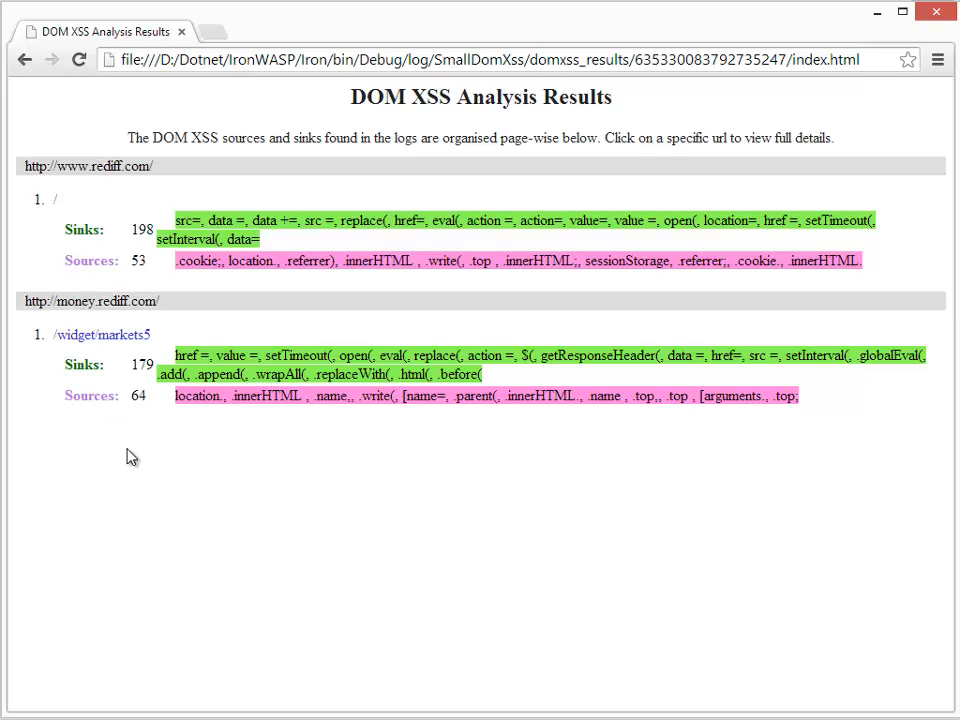
pyautogui.moveTo(107, 335)
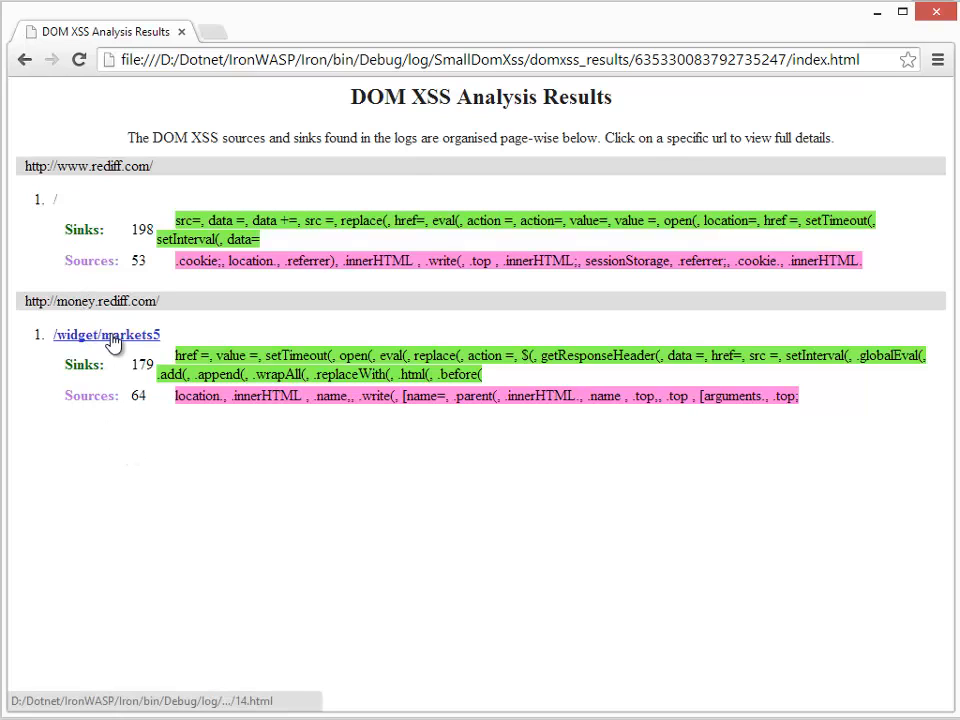
# - Open the /widget/markets5 details link under money.rediff.com in the results report
pyautogui.click(106, 335)
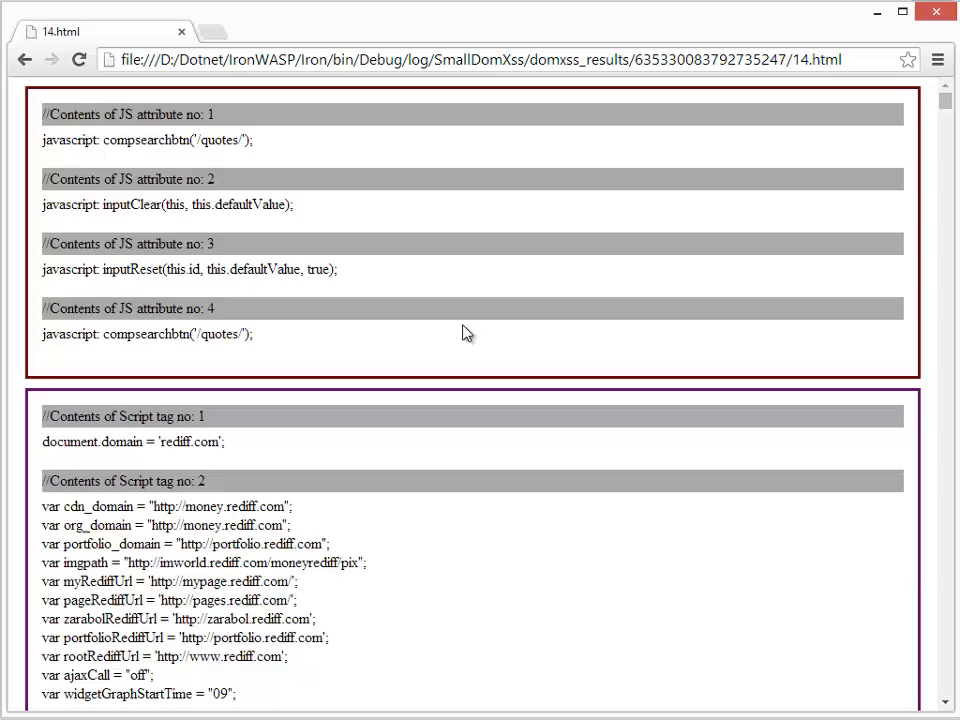
# - Scroll to script tag 3 and the markets5common script, where sources and sinks are highlighted
pyautogui.scroll(-3)
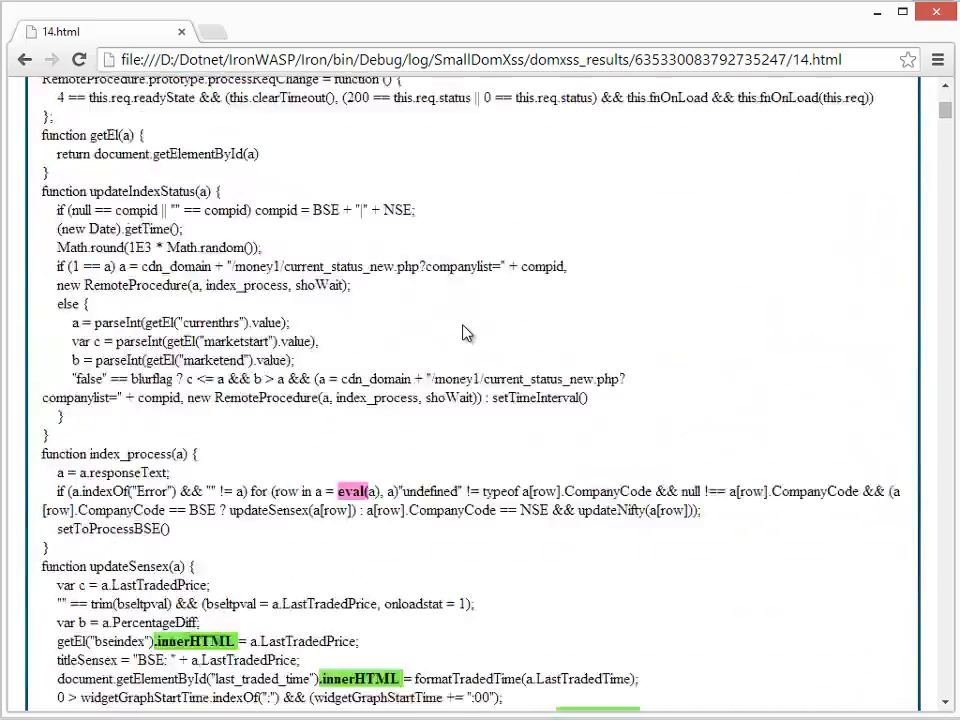
pyautogui.scroll(-3)
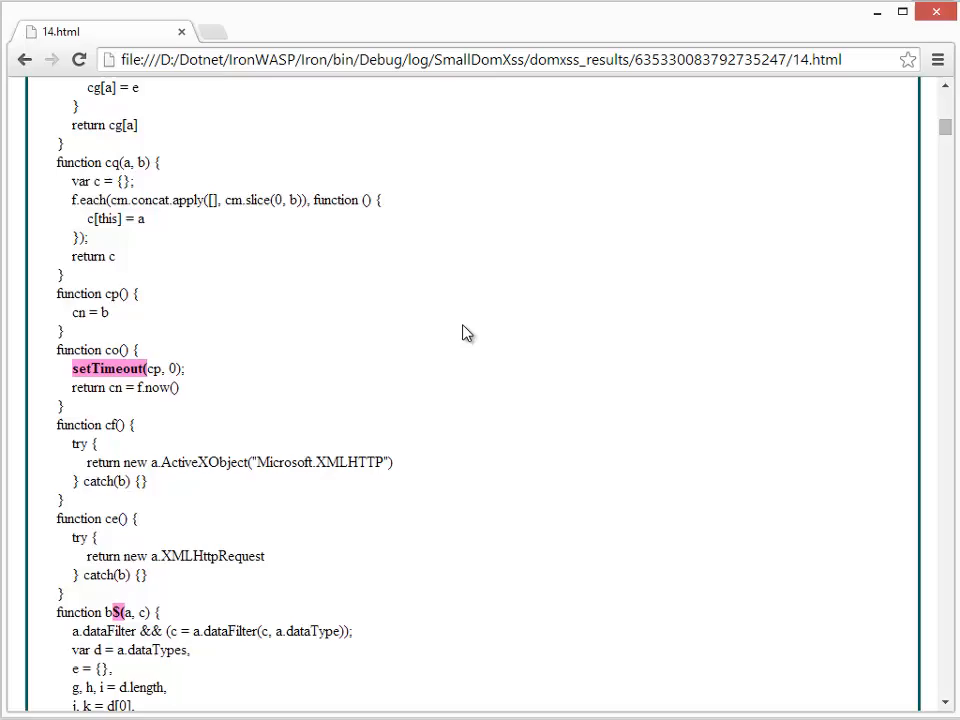
pyautogui.scroll(-3)
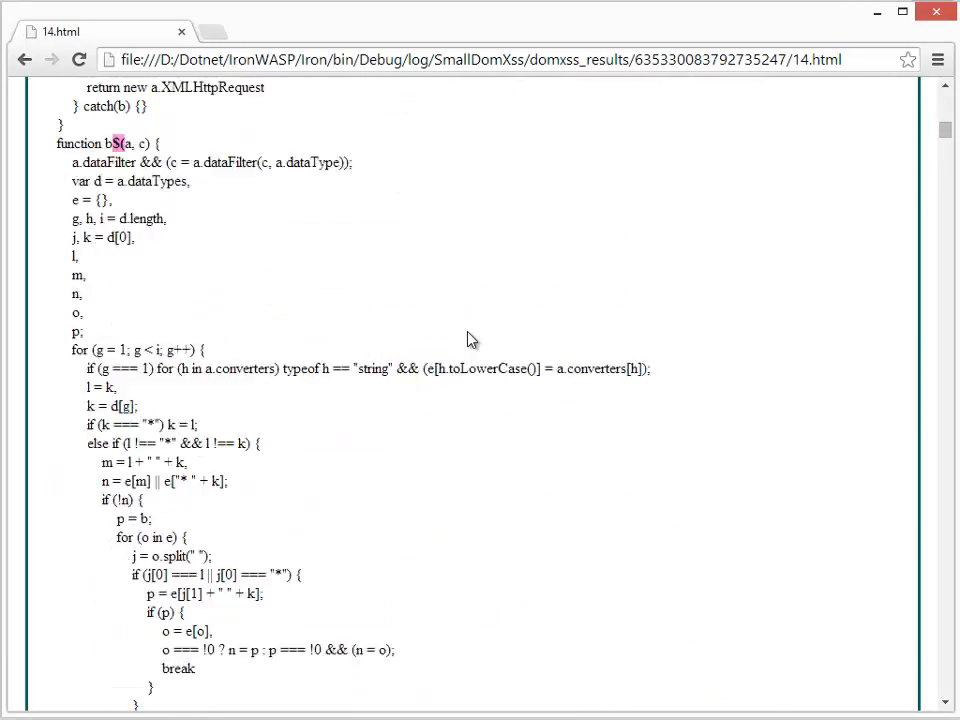
pyautogui.scroll(-3)
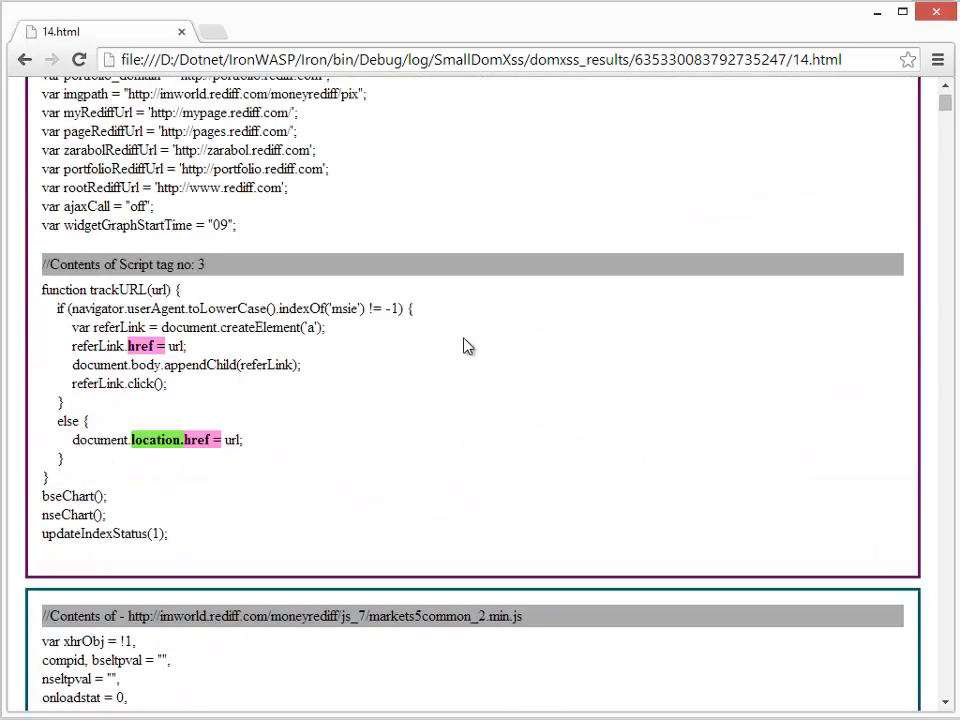
pyautogui.moveTo(337, 374)
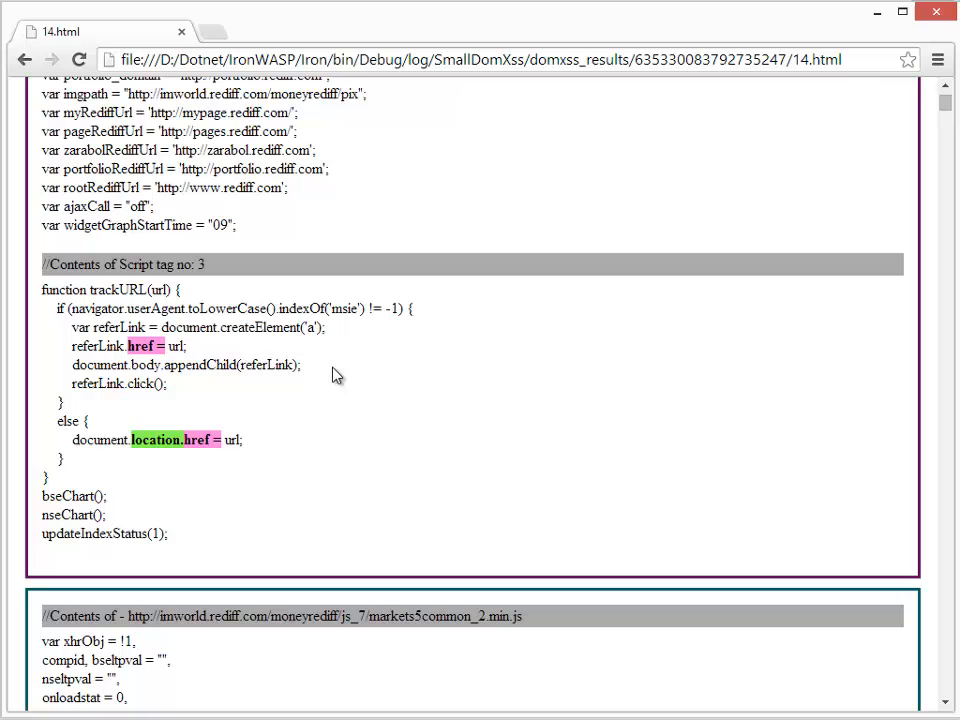
pyautogui.moveTo(148, 415)
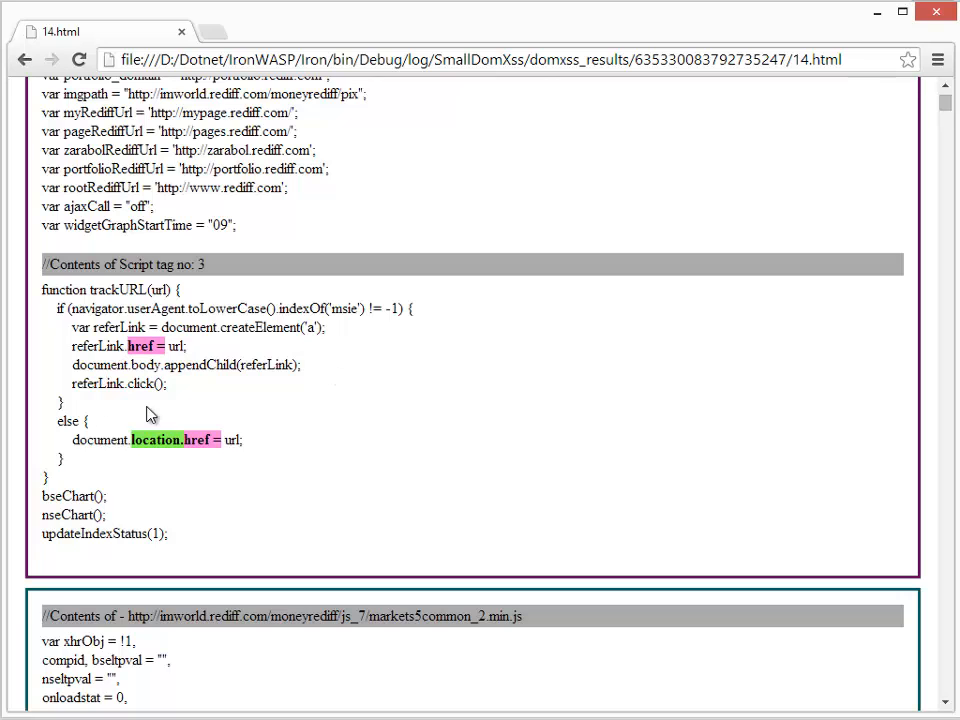
pyautogui.scroll(-3)
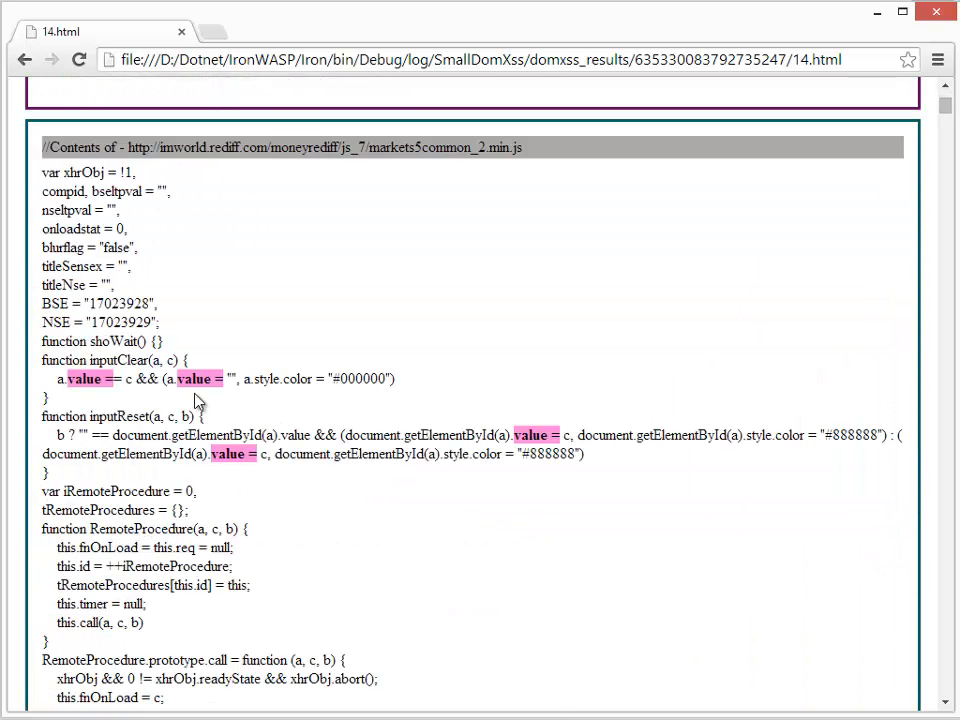
pyautogui.scroll(-3)
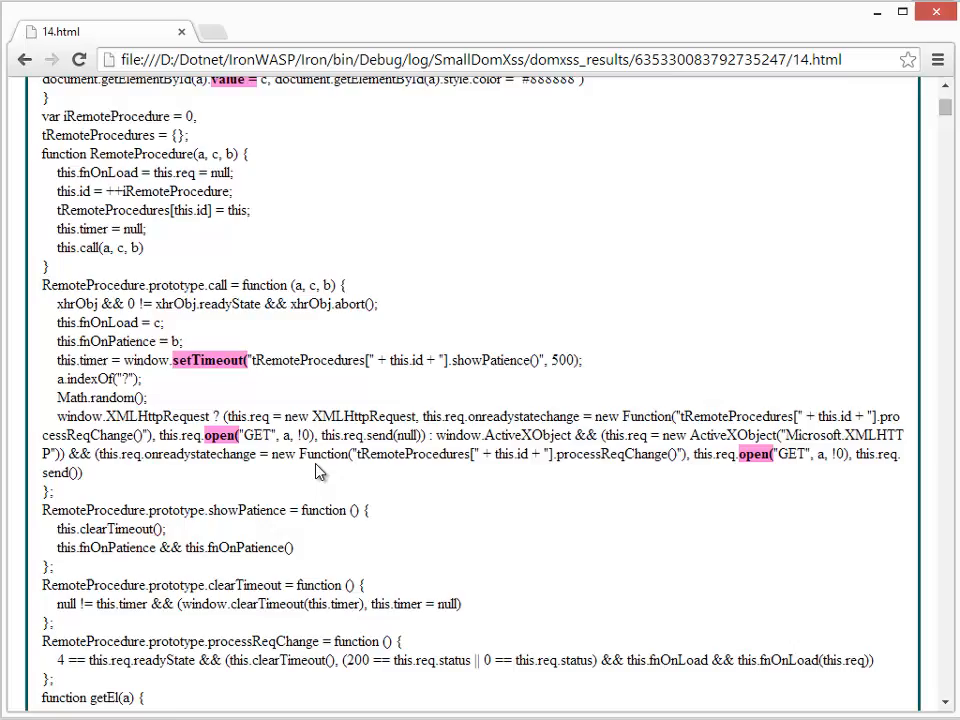
pyautogui.scroll(-3)
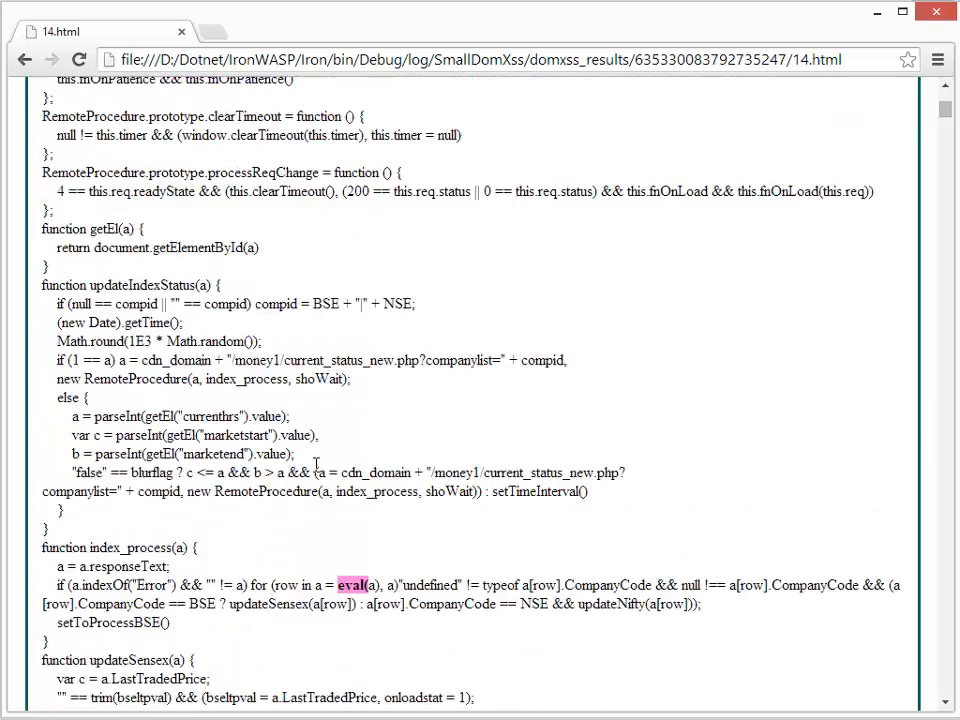
pyautogui.scroll(-3)
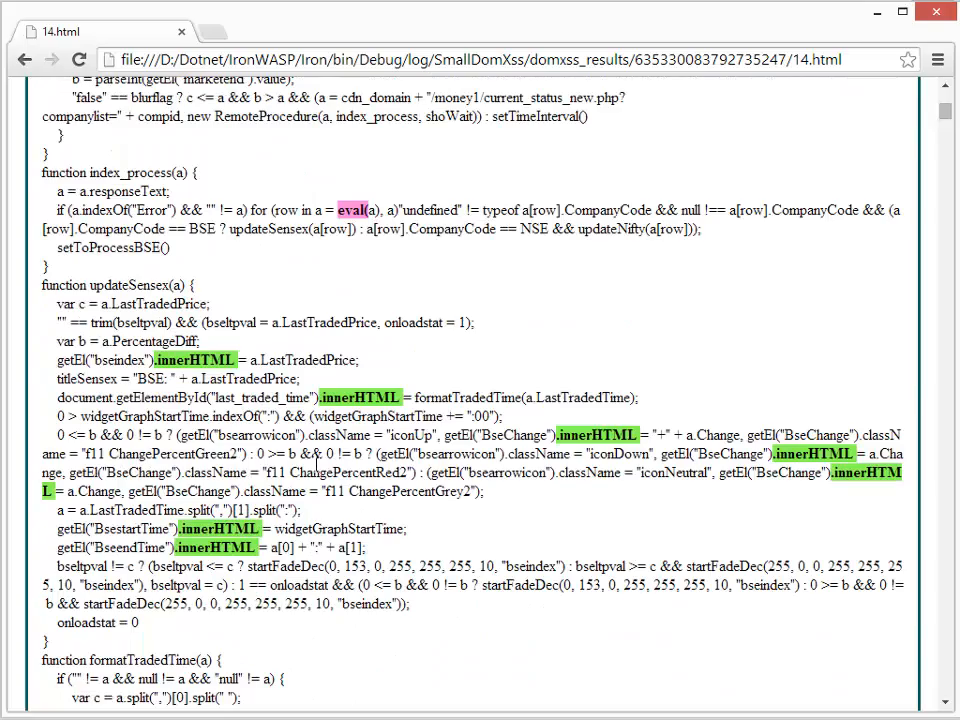